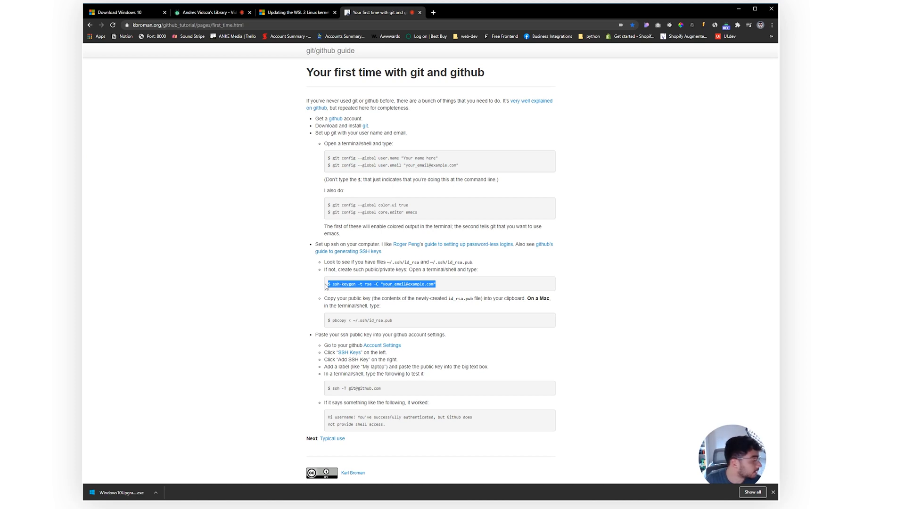
click(436, 288)
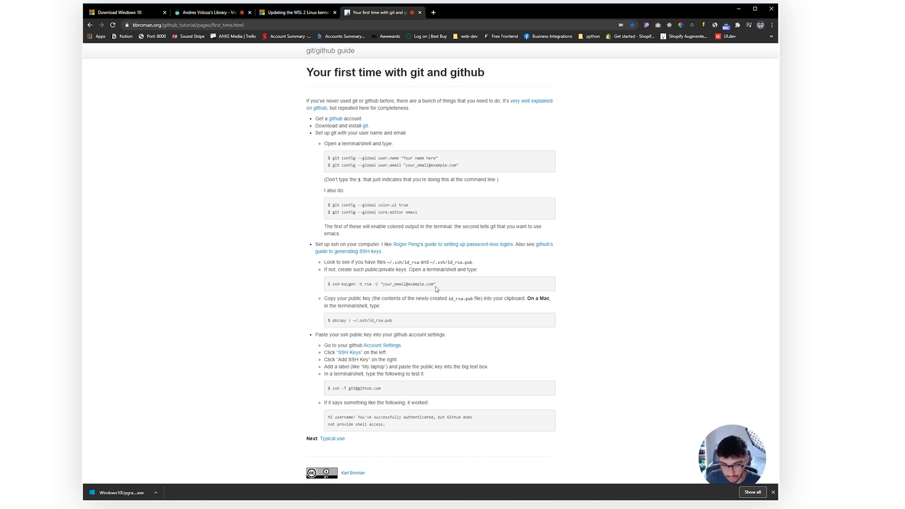
mouse_move(422, 313)
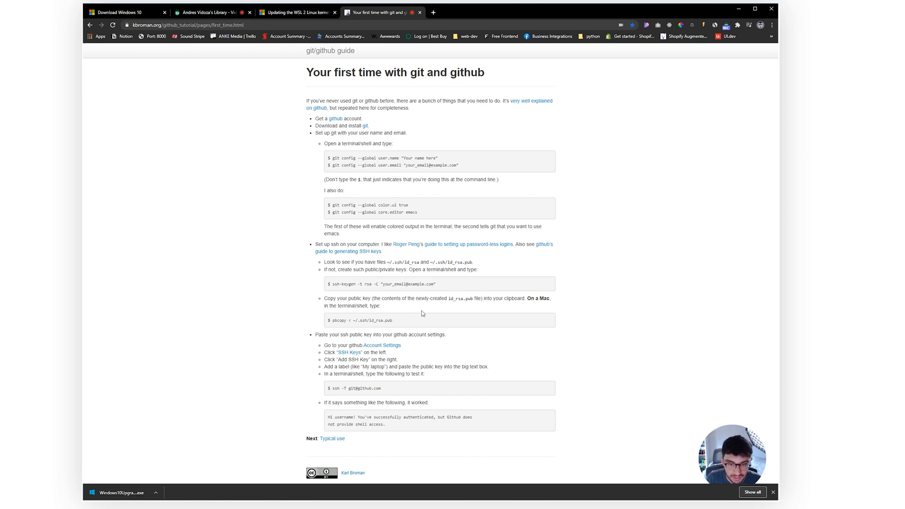
mouse_move(432, 363)
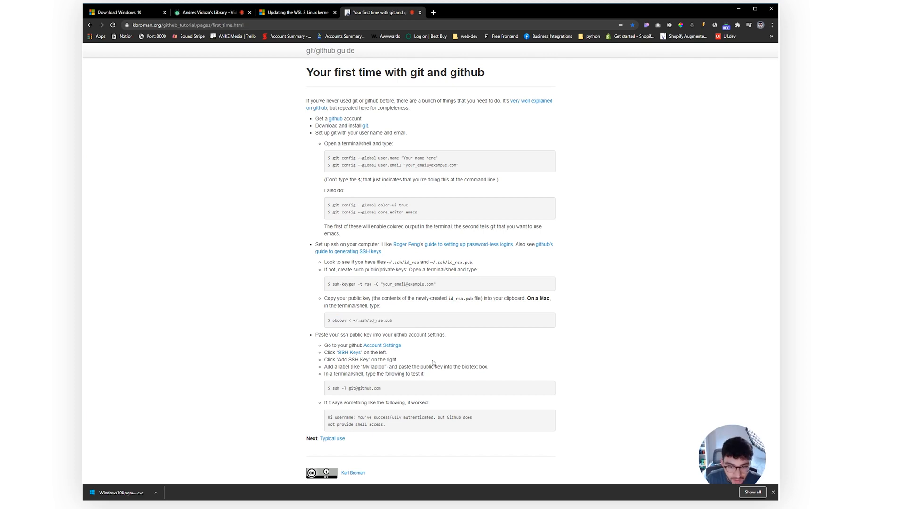
mouse_move(418, 366)
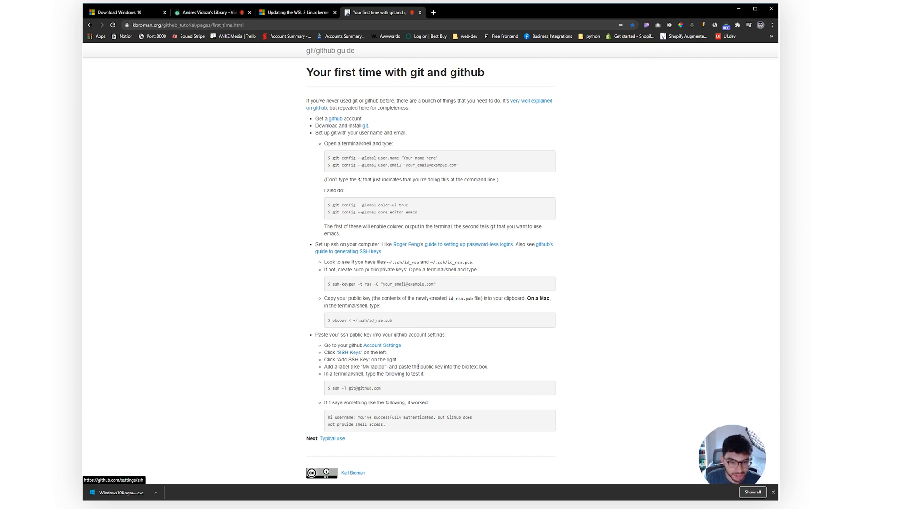
double_click(370, 388)
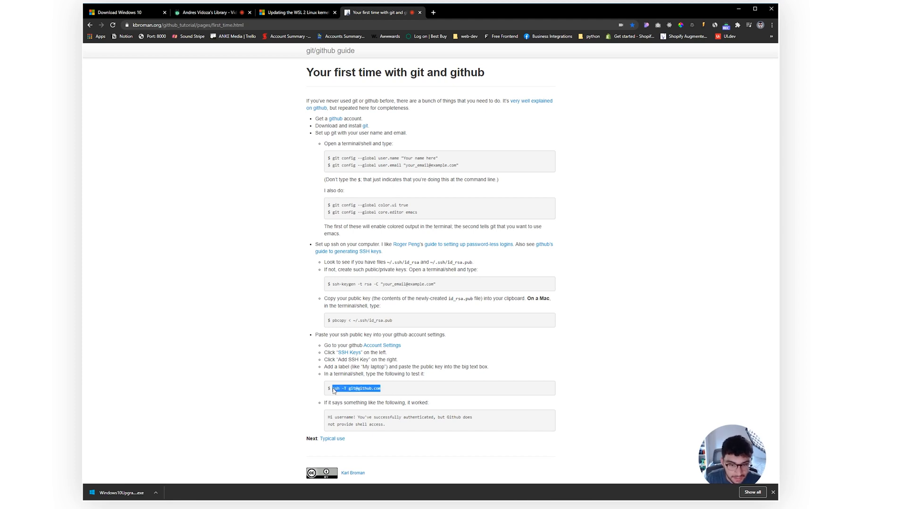
mouse_move(402, 426)
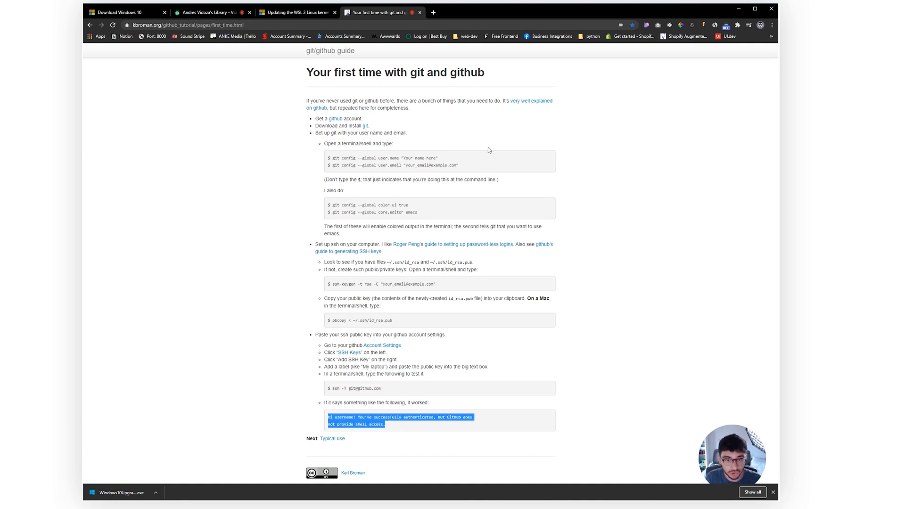
mouse_move(505, 153)
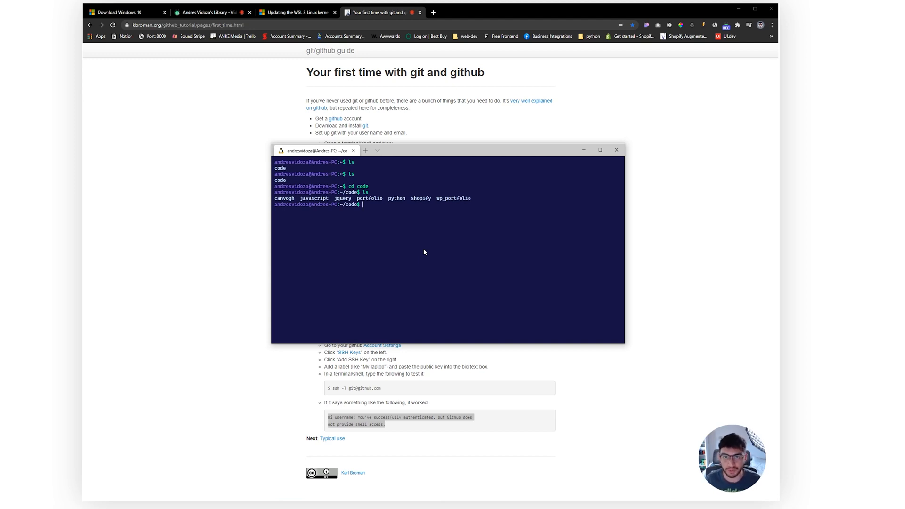
Step: Install curl with sudo apt-get, then run the nvm v0.35.3 install script piped to bash
click(600, 150)
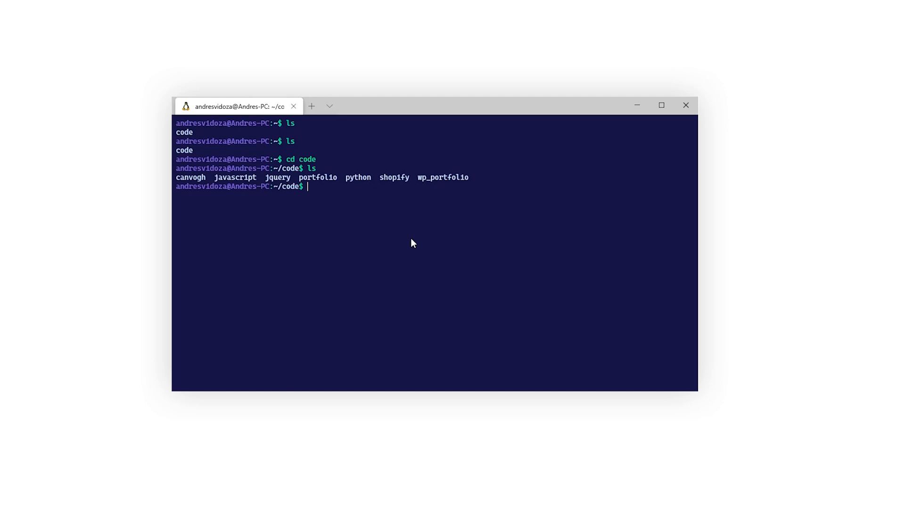
text(sudo apt)
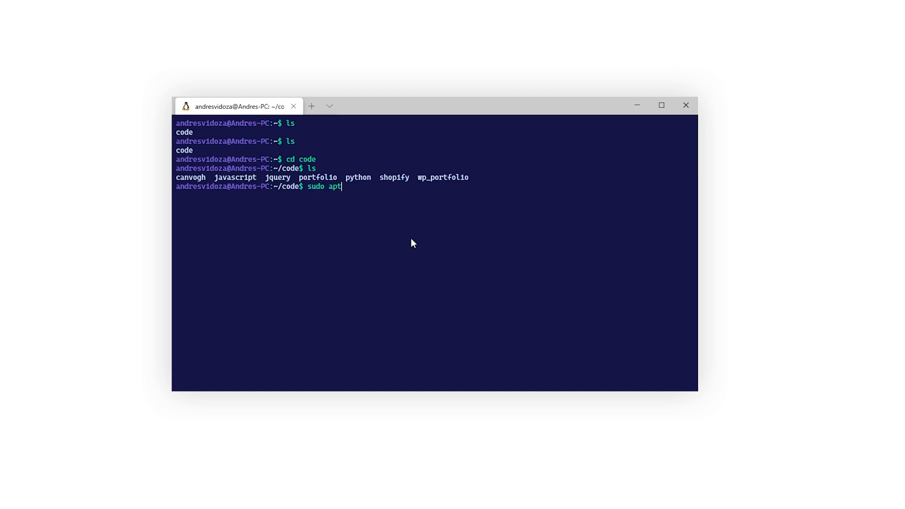
text(-get install cu)
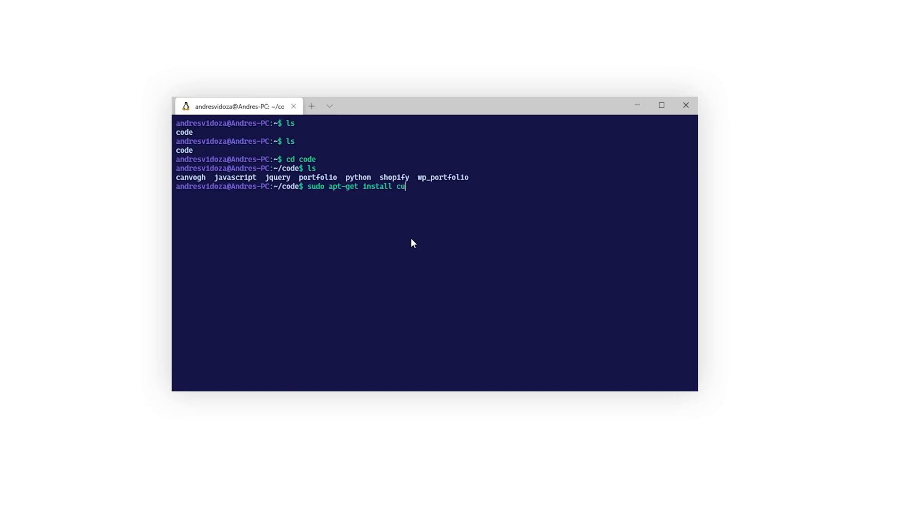
text(rl)
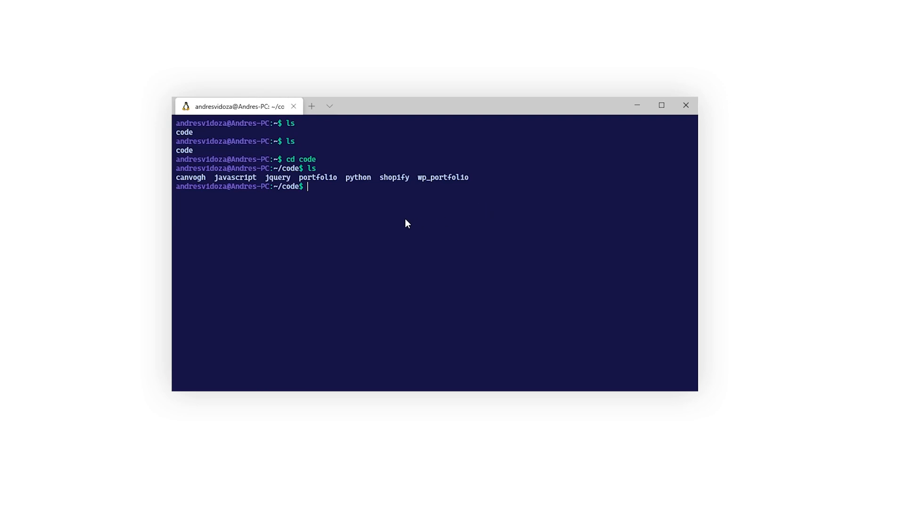
text(curl -o- https://raw.githubusercontent.com/nvm-sh/nvm/v0.35.3/install.sh | bash)
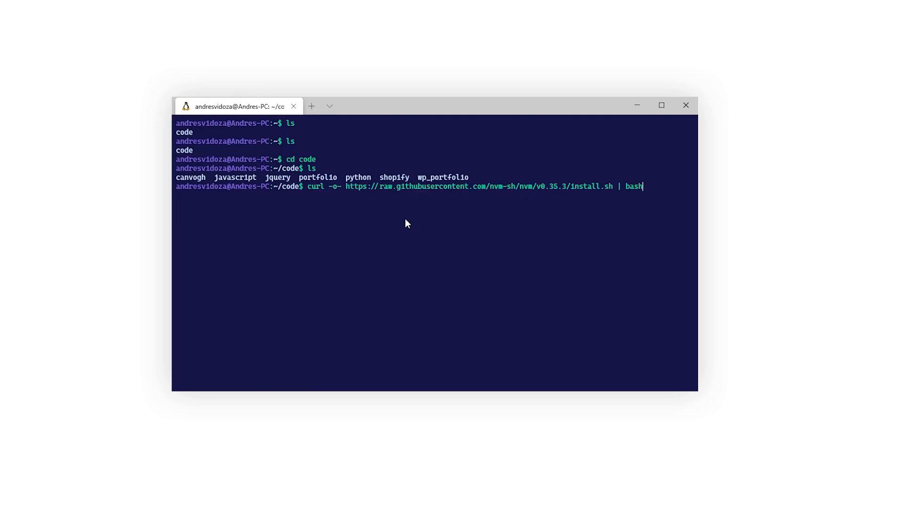
key(ctrl+c)
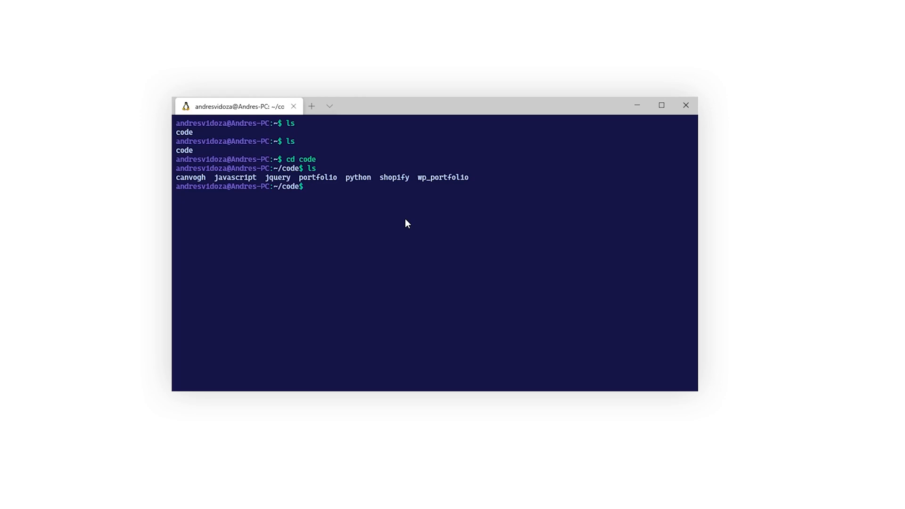
Step: Confirm nvm 0.35.3, install Node with nvm install node, and check node --version
text(nvm --version)
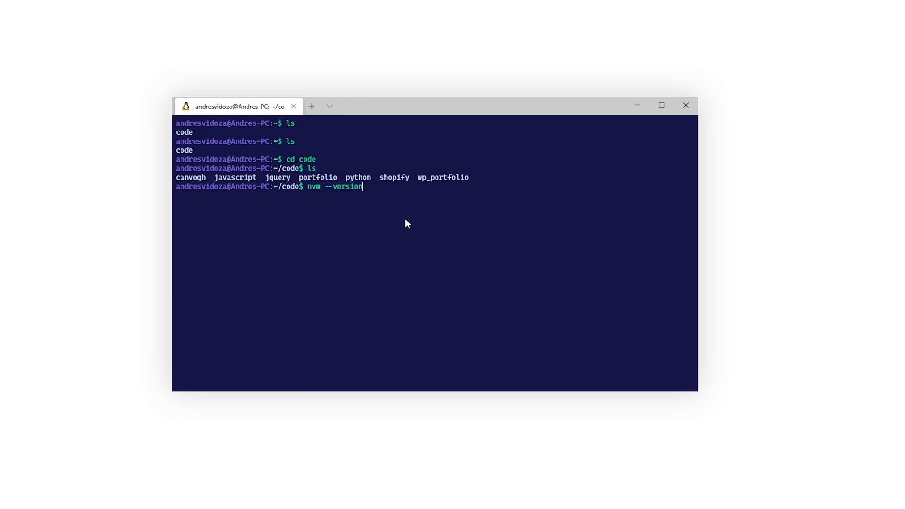
key(Return)
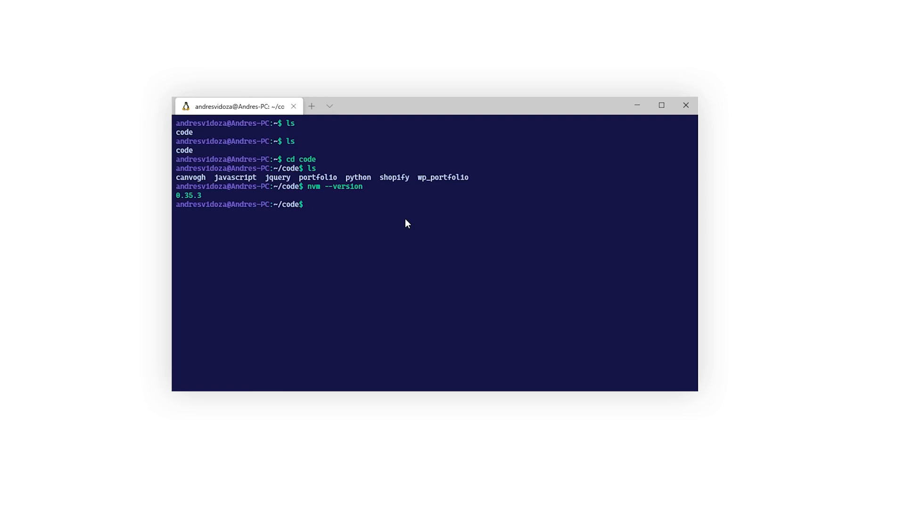
text(nvm inst)
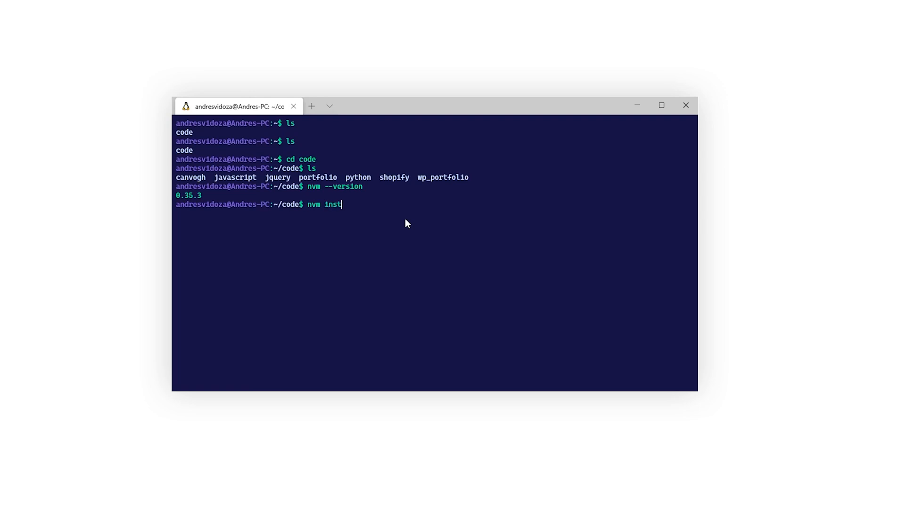
text(all node)
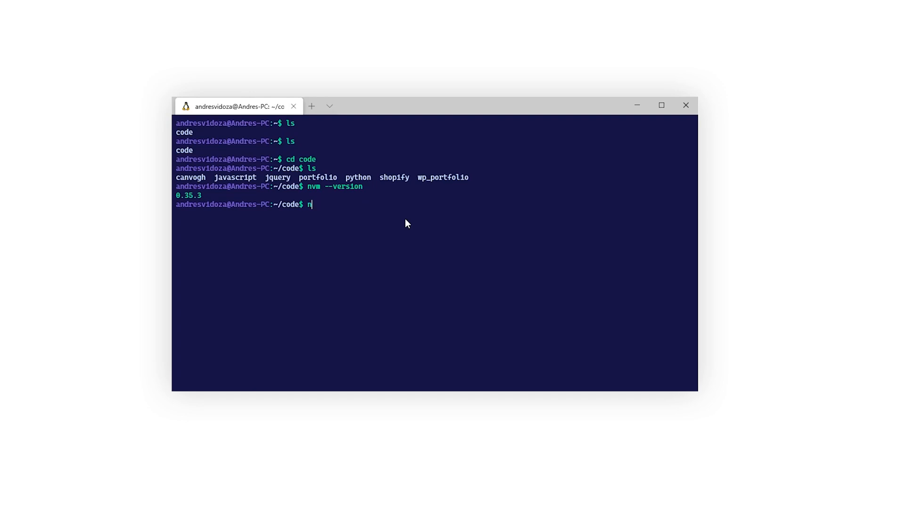
text(ode --versi)
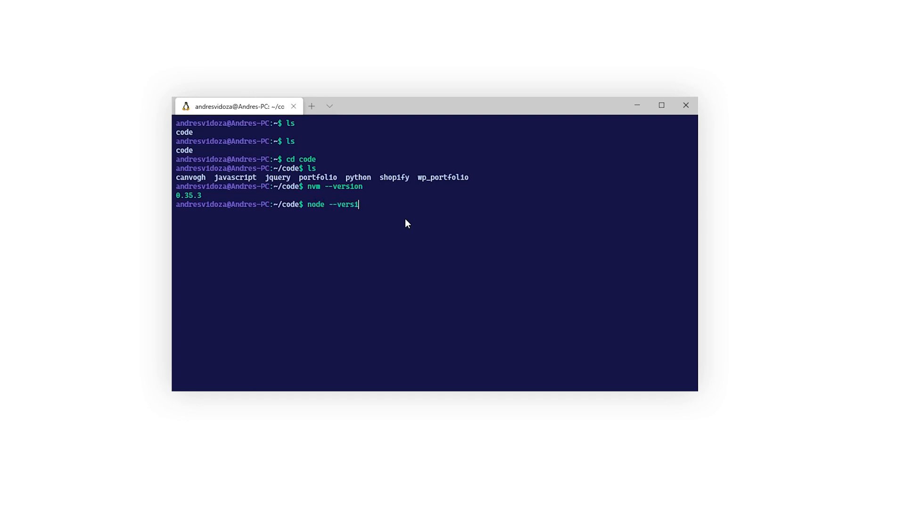
key(Return)
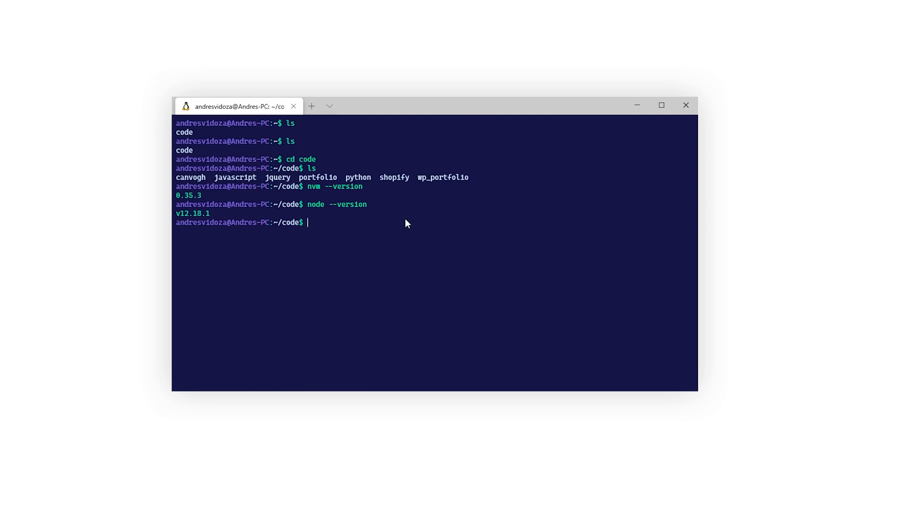